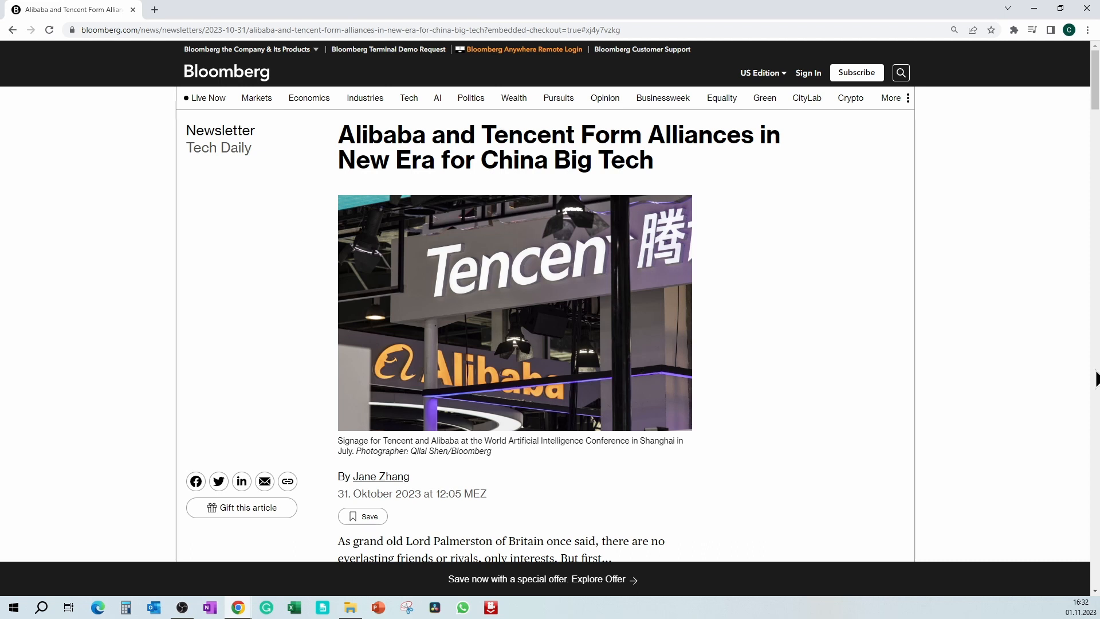
{"action": "scroll", "scroll_direction": "down", "scroll_amount": 3}
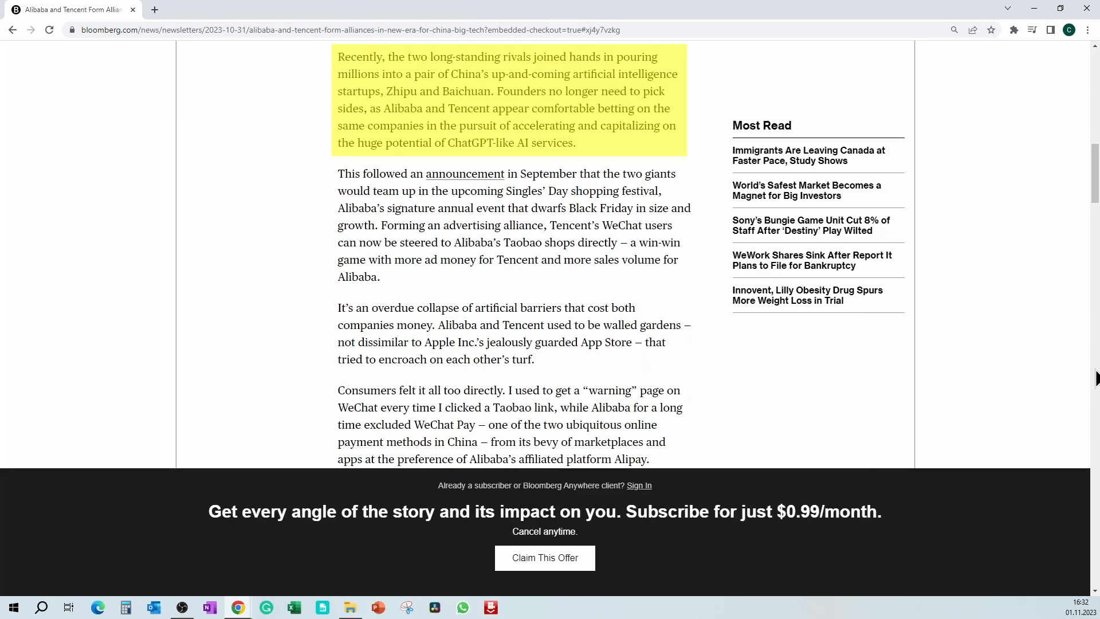